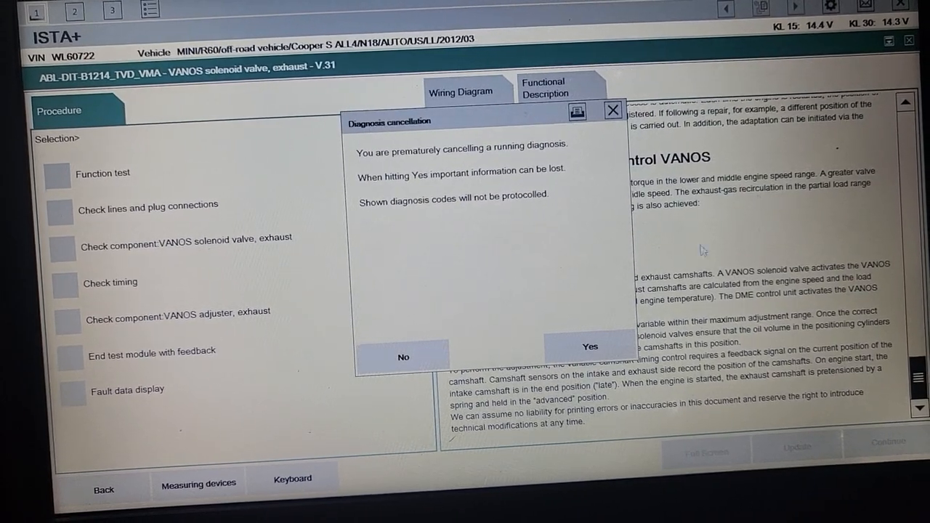
- Confirm cancelling the VANOS exhaust solenoid valve diagnosis, accepting its information will be lost
click(589, 346)
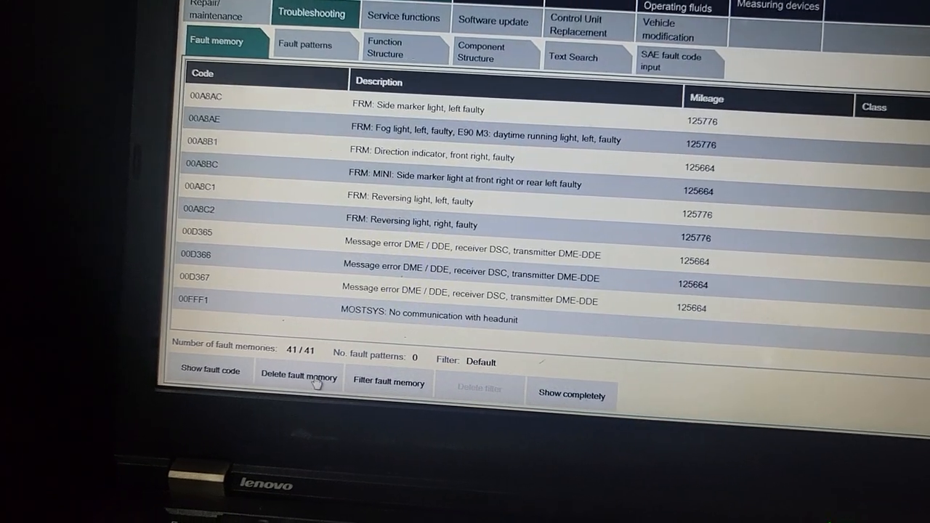
- Delete all 41 stored faults from the vehicle's fault memory
click(298, 378)
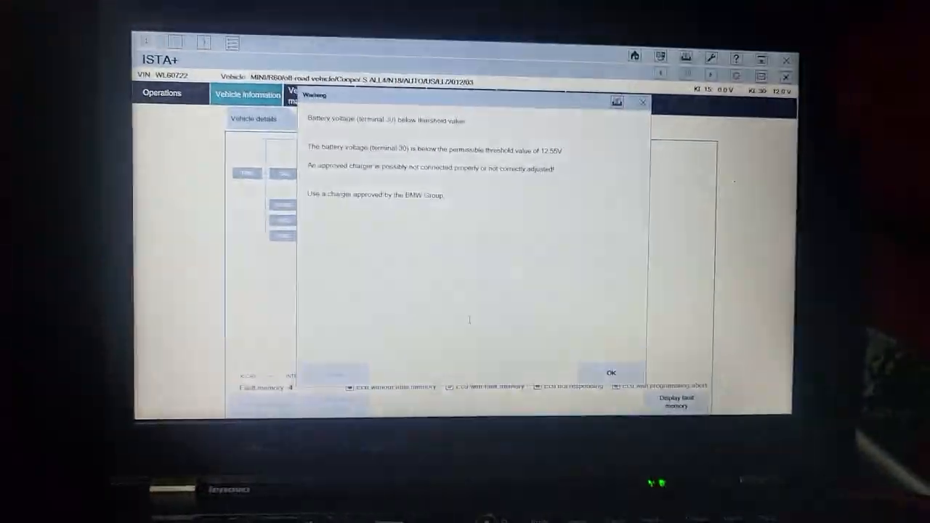
- Acknowledge the below-12.55 V battery voltage warning with OK
click(610, 372)
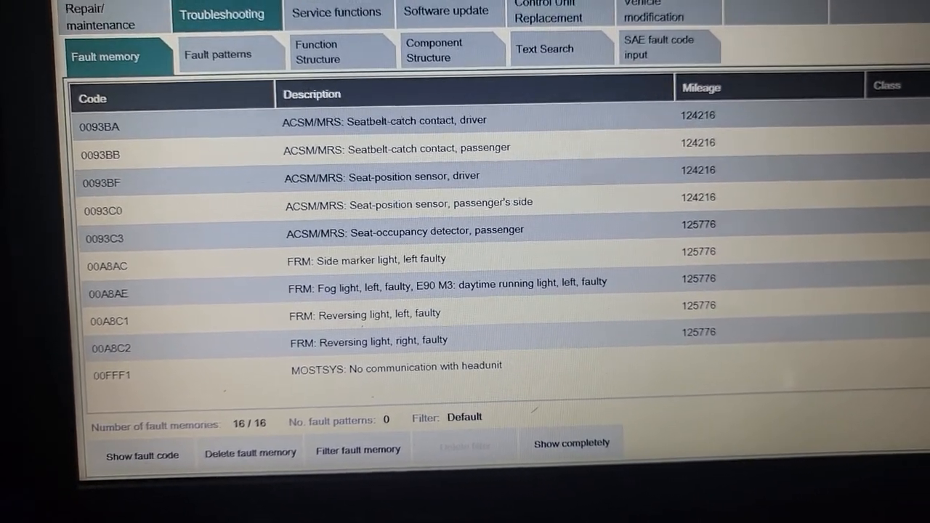
scroll(up, 3)
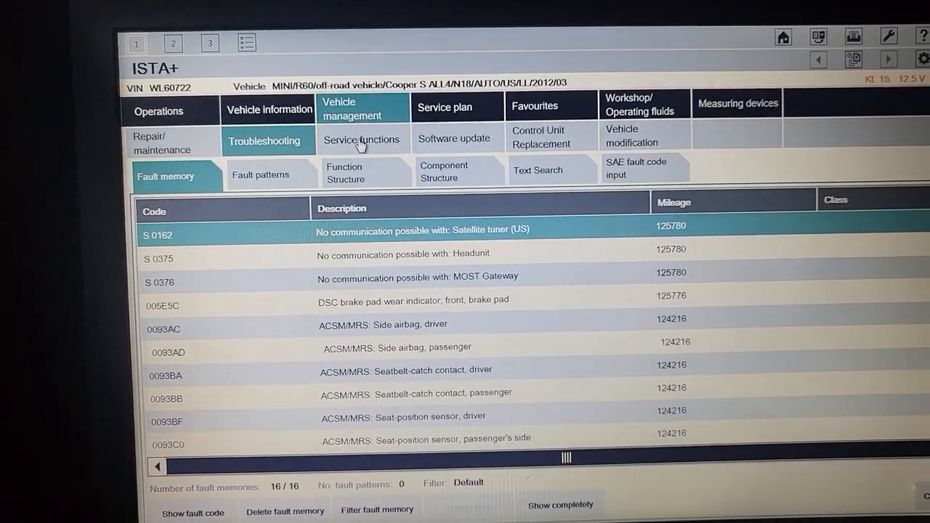
- Browse Power train > Engine electronics service functions, selecting Compression test, then collapse Power train
click(361, 139)
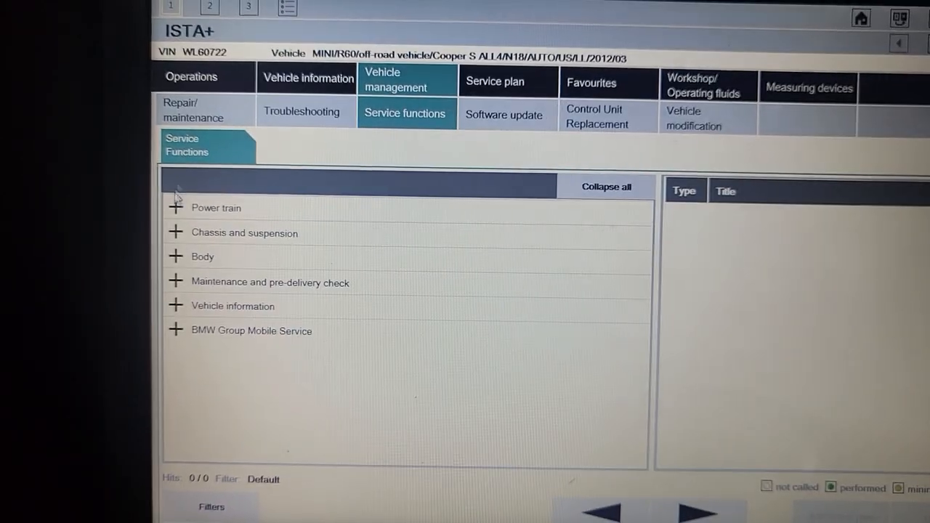
click(175, 207)
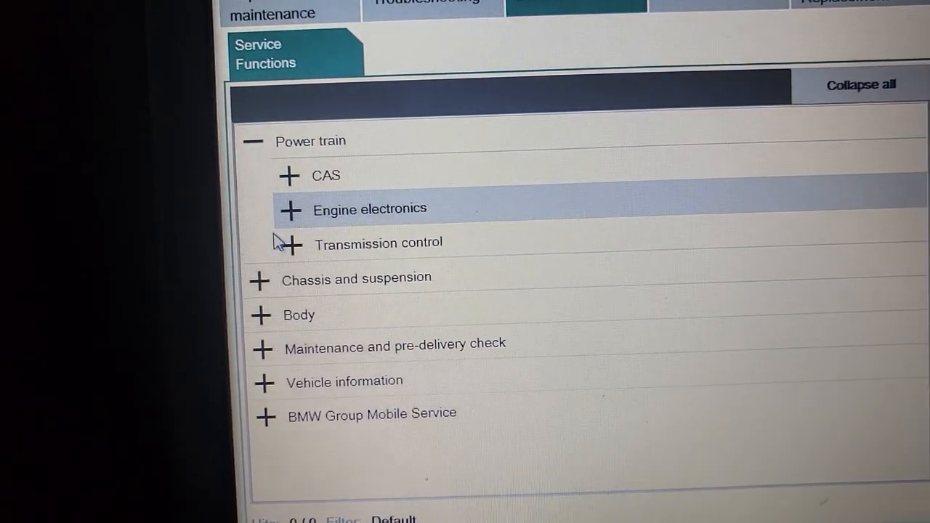
click(291, 210)
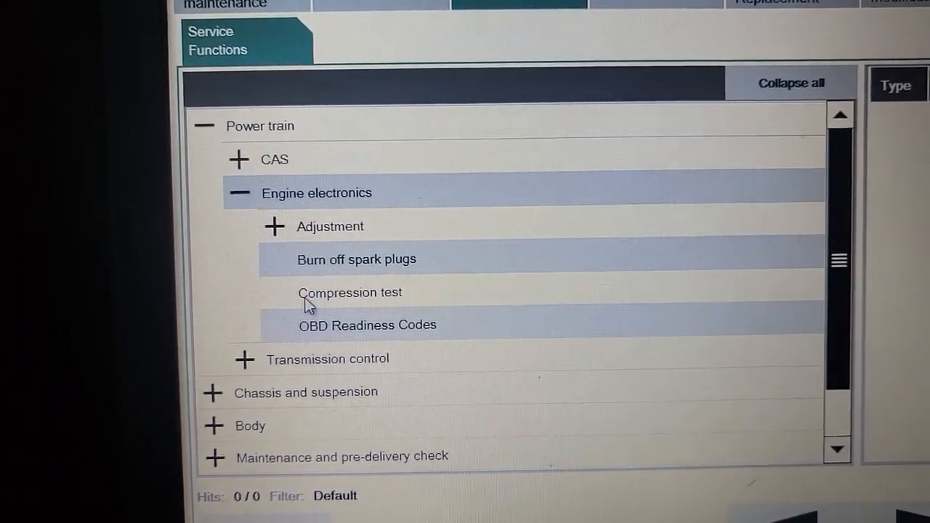
click(350, 292)
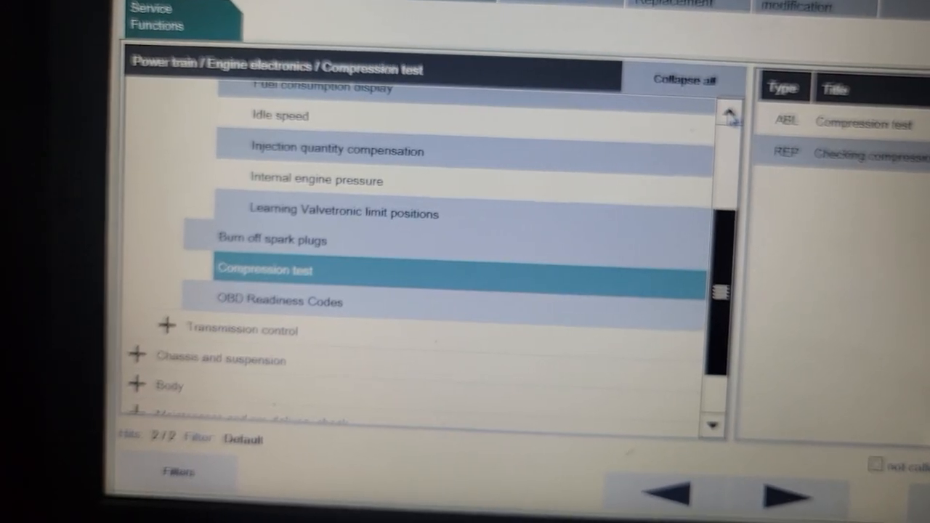
scroll(up, 3)
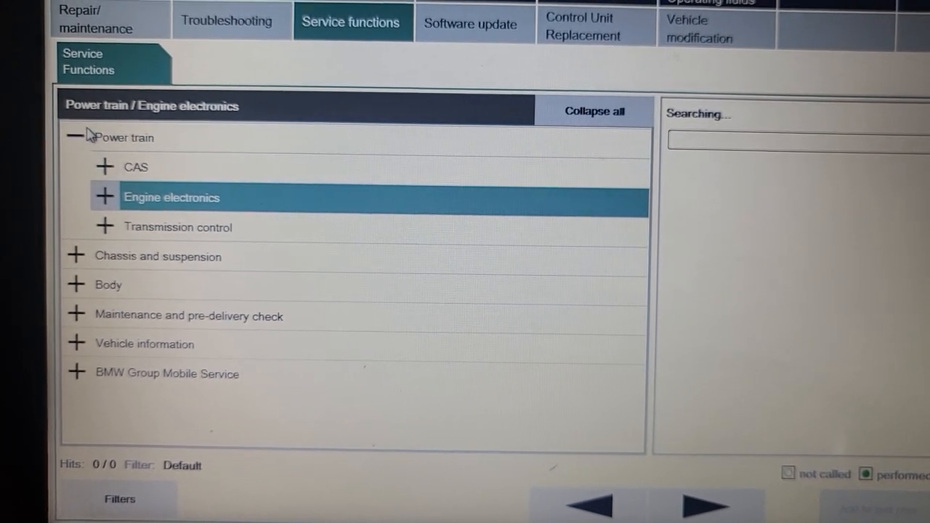
click(171, 197)
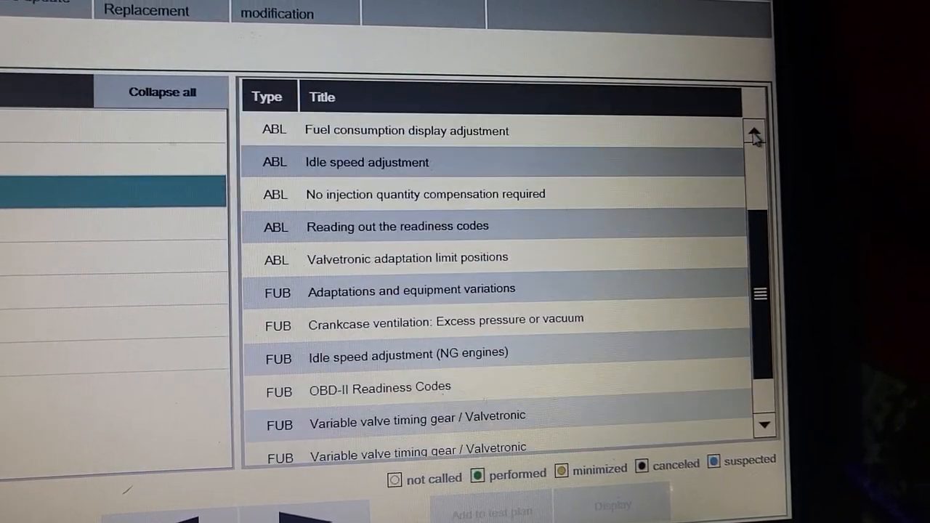
click(754, 137)
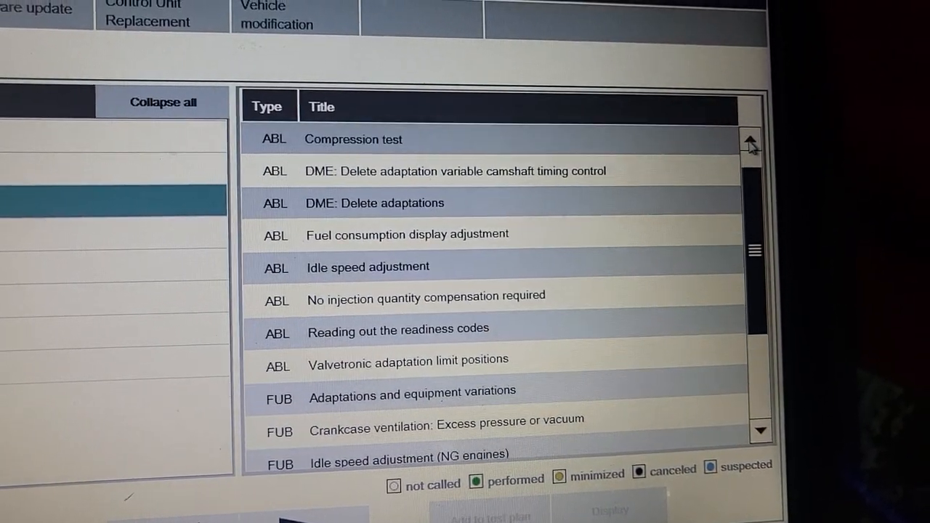
click(751, 140)
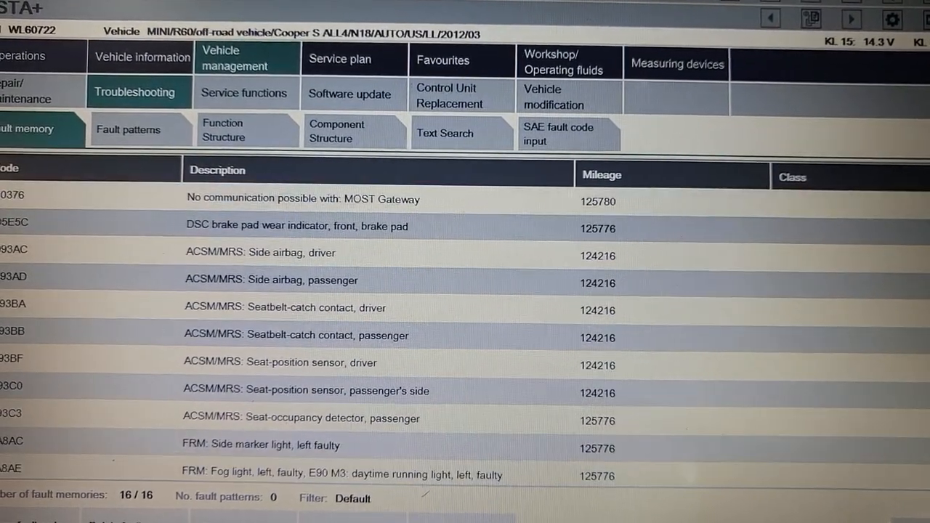
- Scroll the 16-fault list and select the front brake pad wear fault
scroll(down, 3)
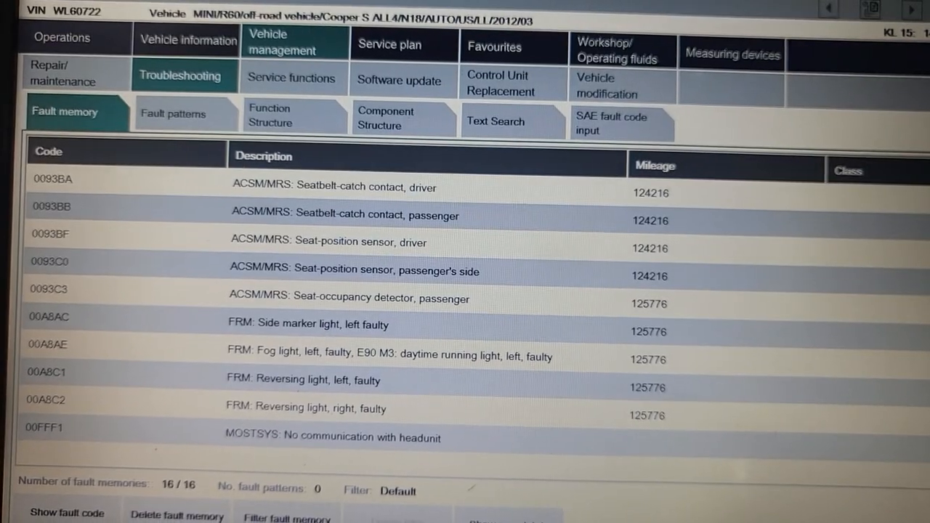
scroll(up, 3)
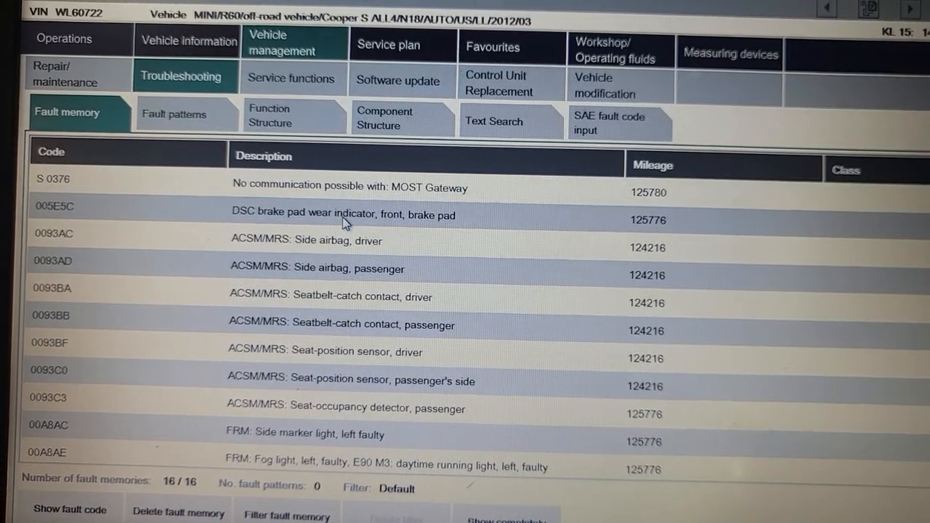
click(341, 214)
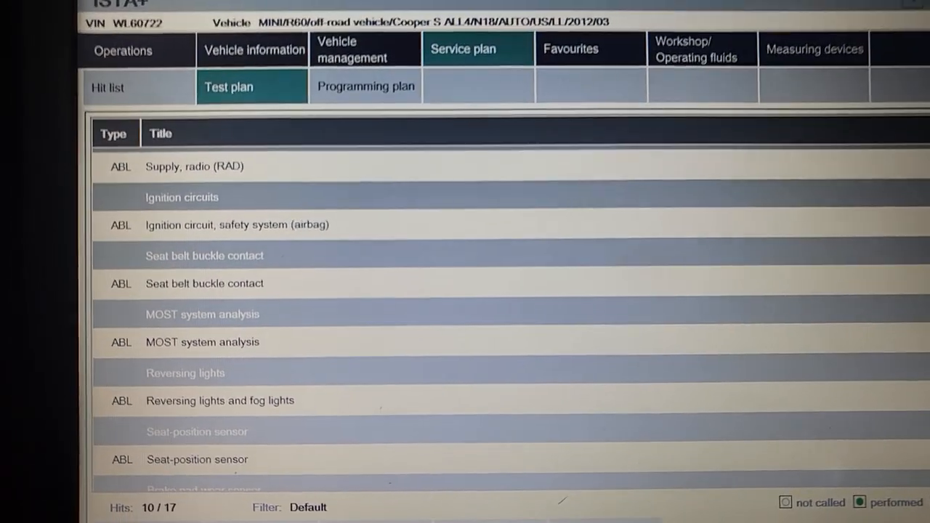
- Scroll through the test plan's suggested ABL test modules
scroll(down, 3)
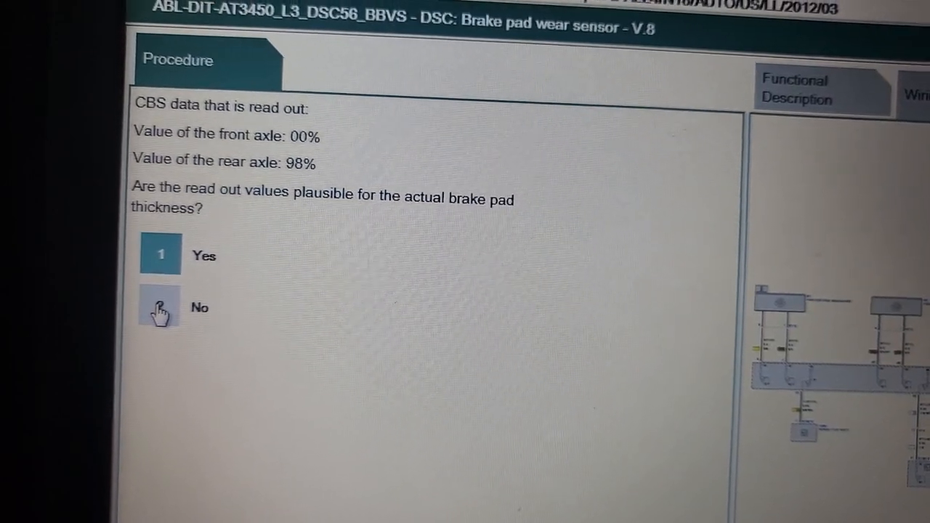
- Report the brake pad readings as implausible and answer the visual inspection question
click(158, 308)
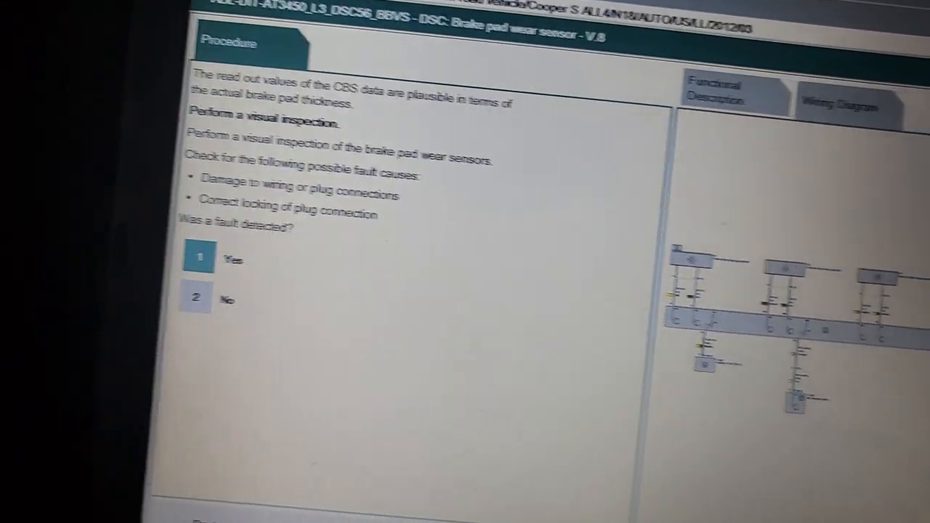
click(198, 257)
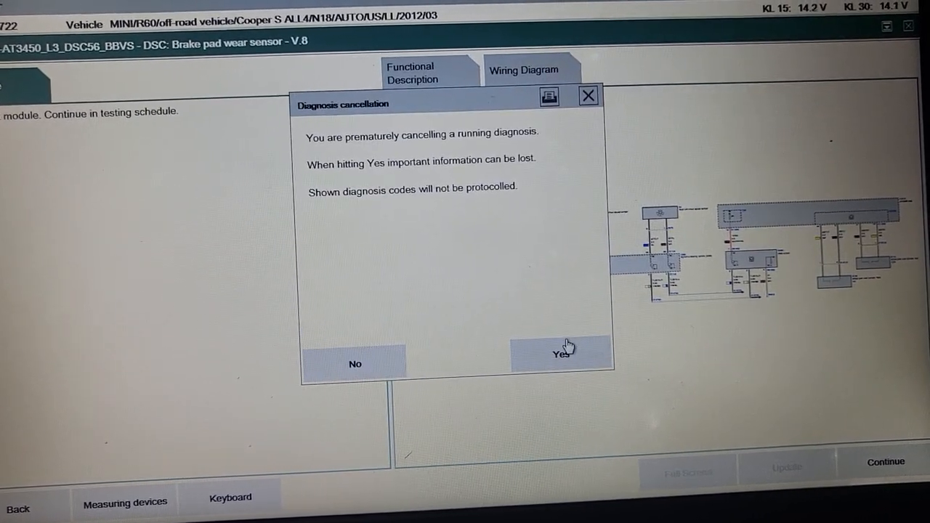
- Confirm the brake pad diagnosis cancellation and switch to the fault memory list
click(562, 355)
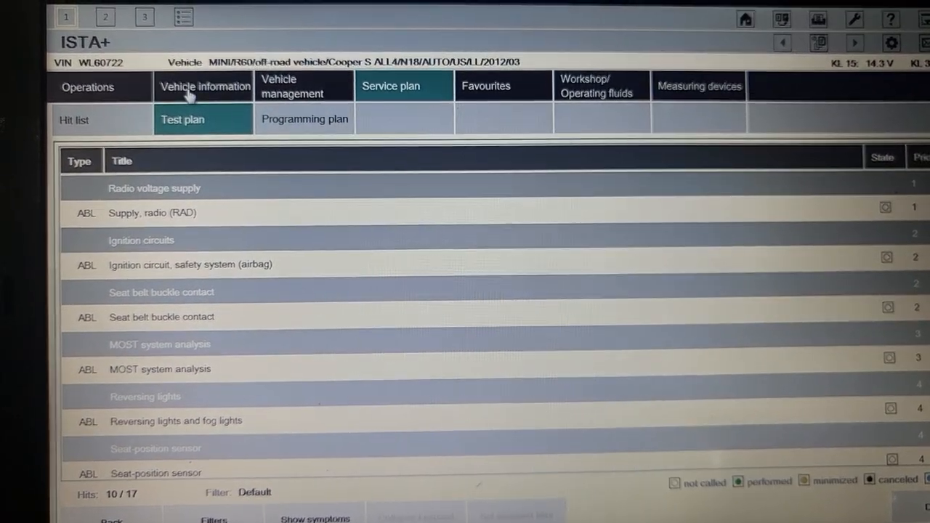
click(430, 125)
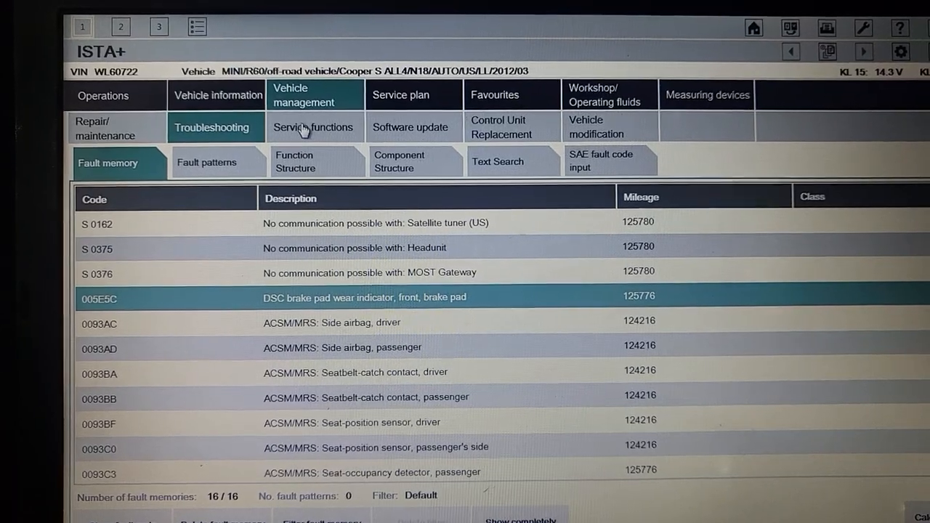
- Expand Chassis and suspension > Maintenance and pre-delivery check and show Reset CBS Condition Based Service
click(314, 126)
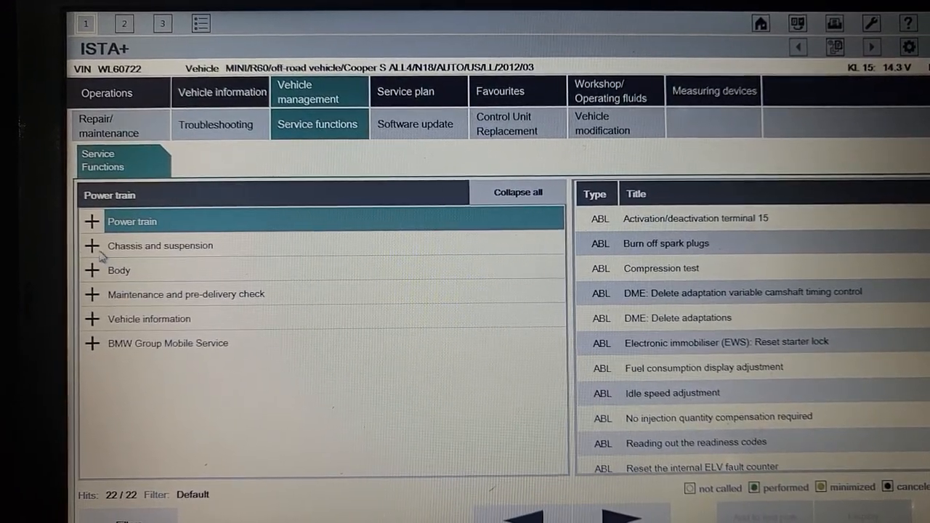
click(92, 245)
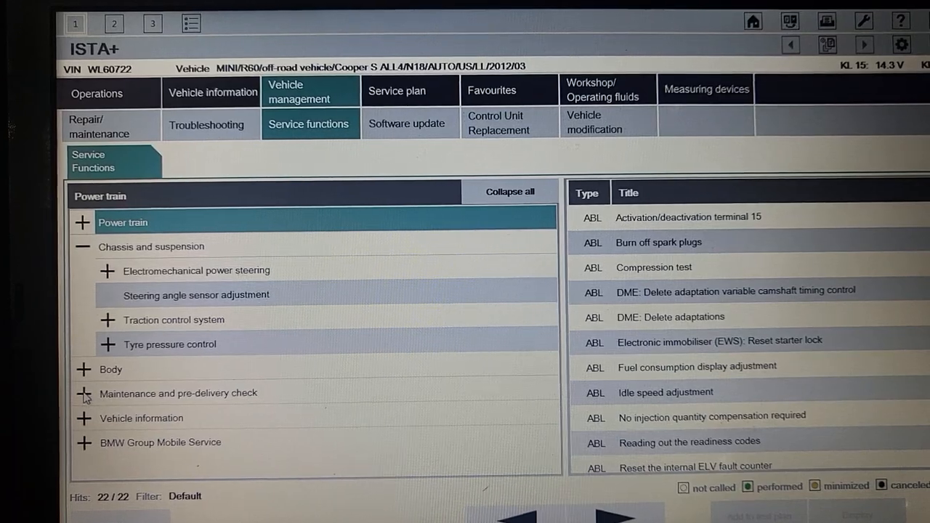
click(83, 393)
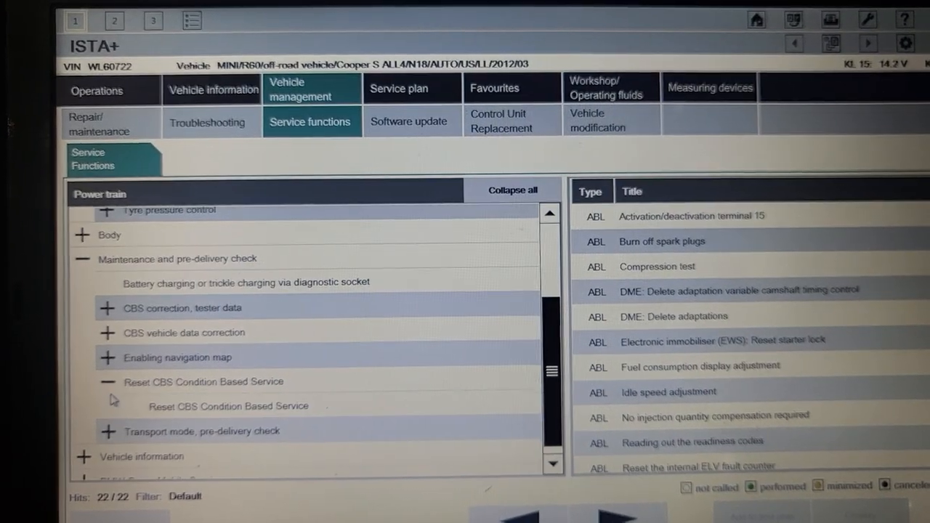
click(227, 405)
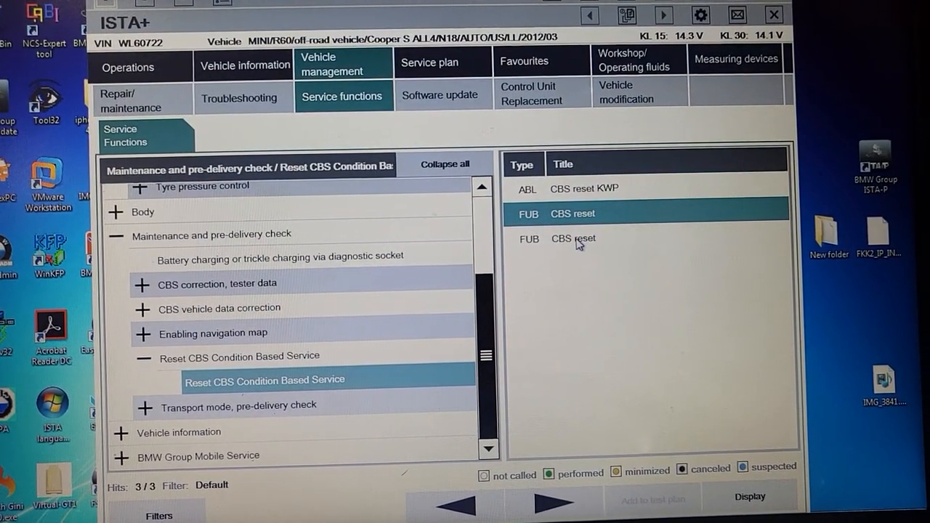
click(576, 238)
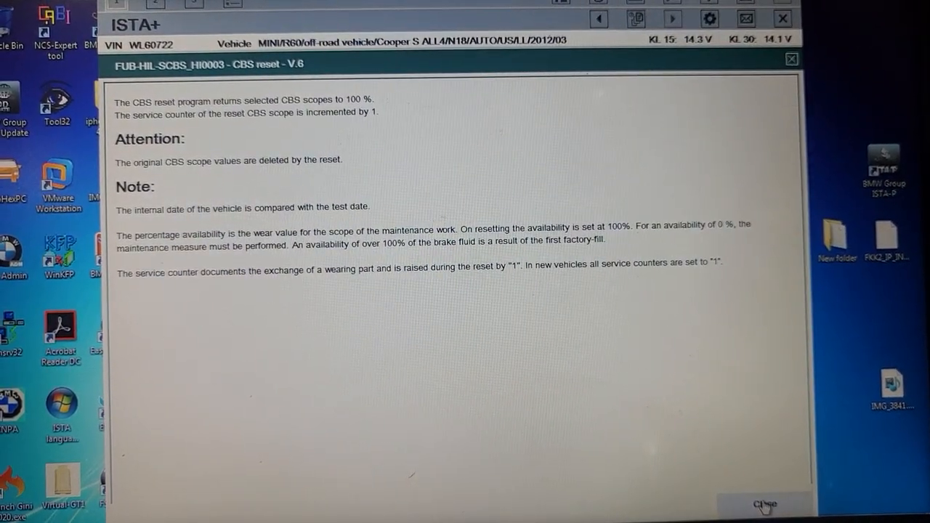
click(764, 504)
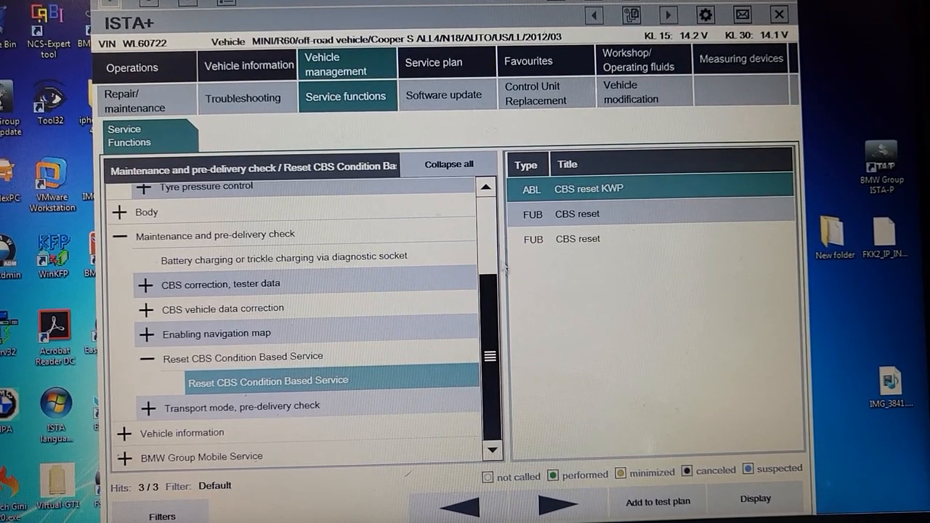
- Expand CBS correction, tester data and reselect Reset CBS Condition Based Service
click(653, 238)
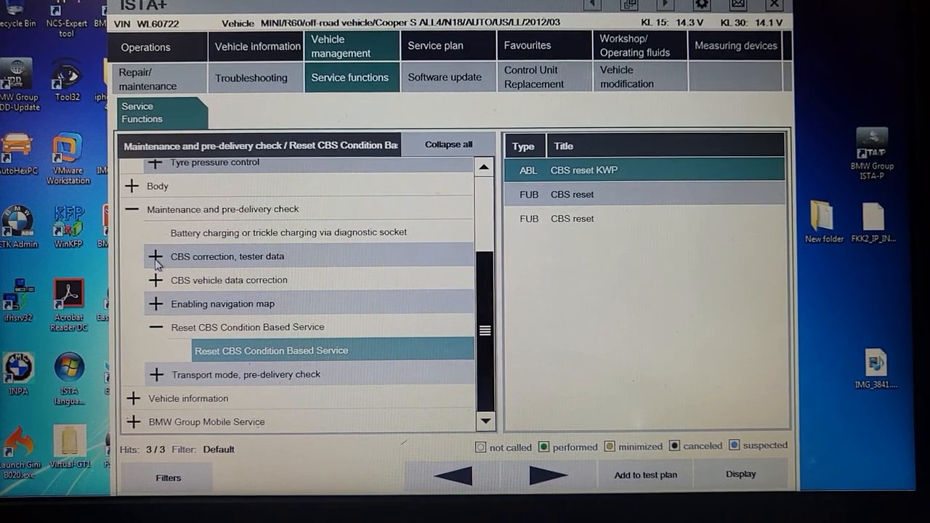
click(155, 256)
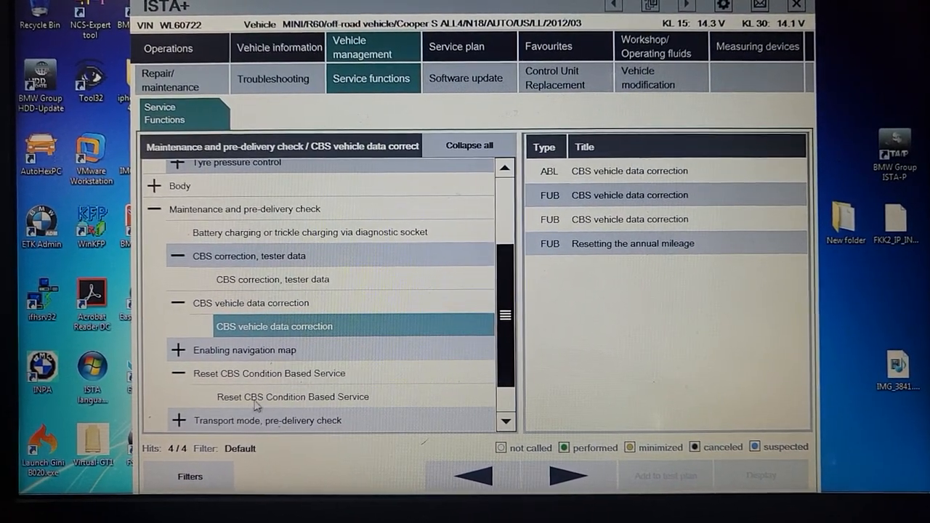
click(292, 396)
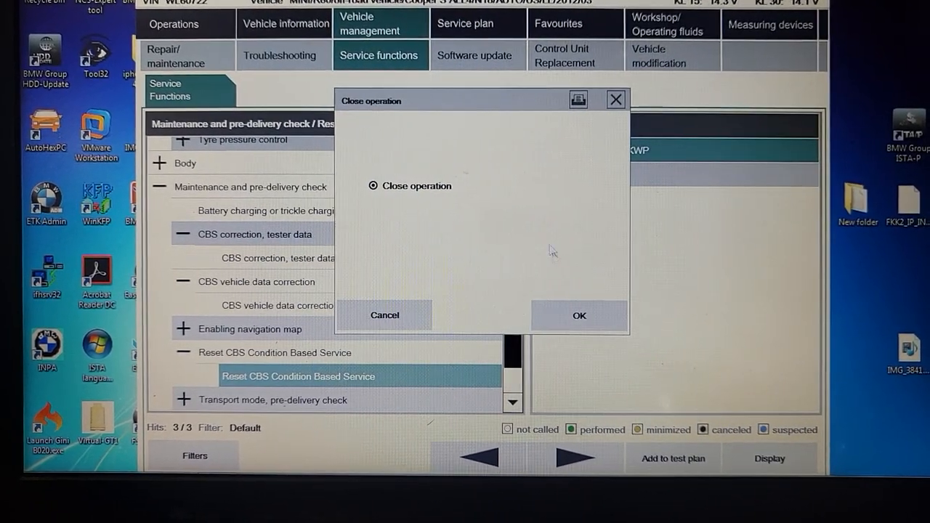
- Confirm closing the MINI R60 vehicle operation, then exit ISTA+ to the Windows desktop
click(579, 316)
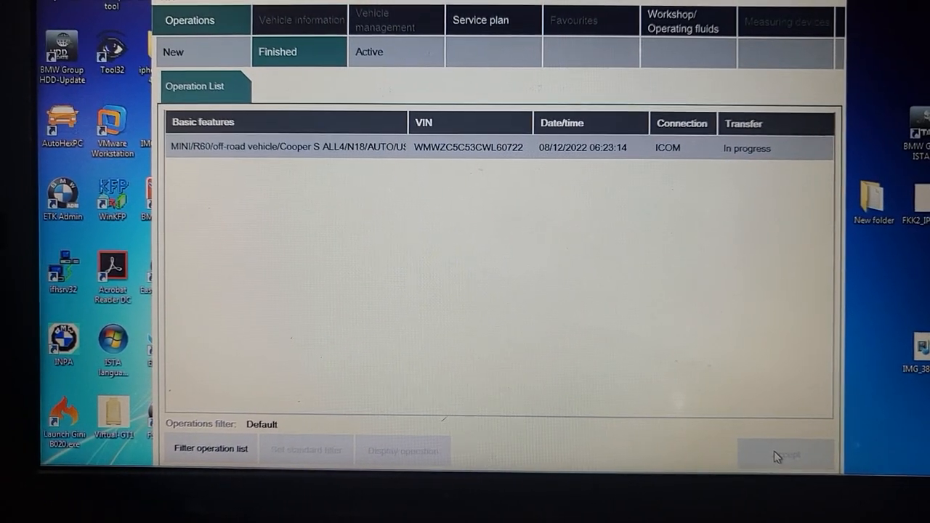
click(394, 49)
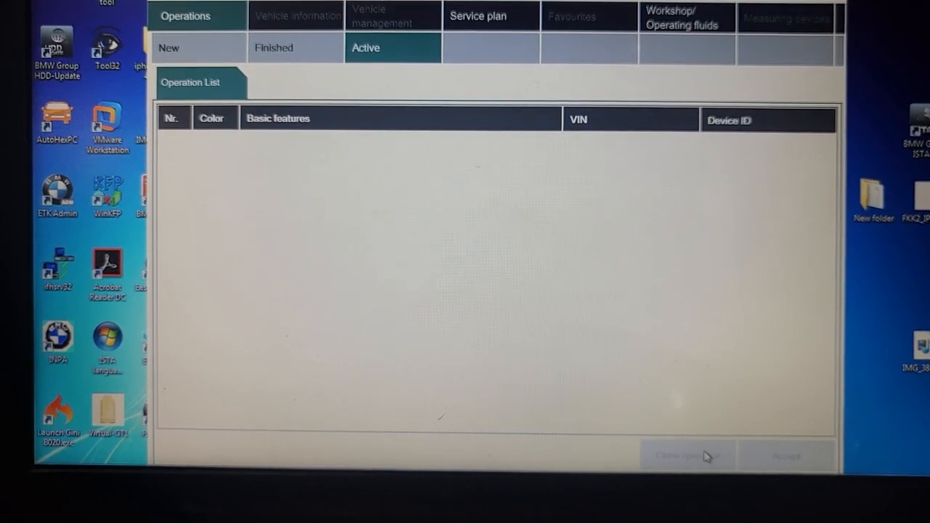
click(687, 456)
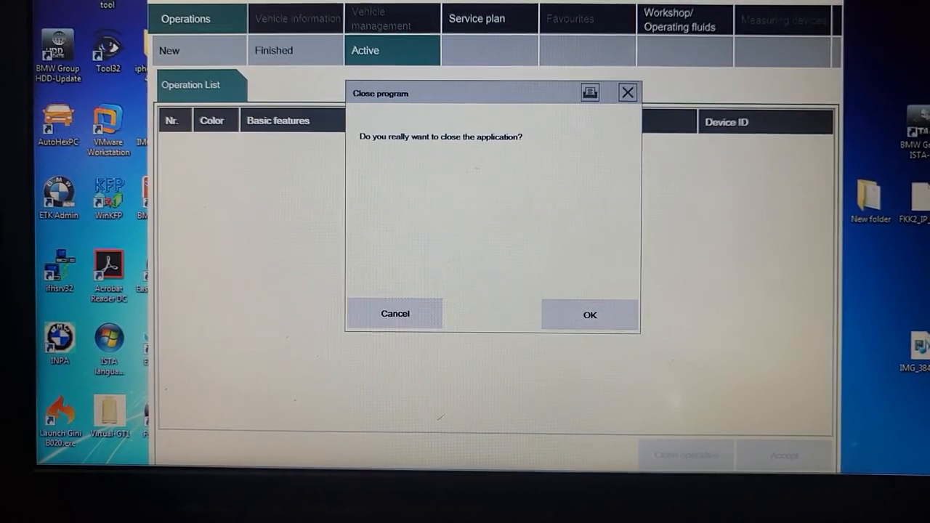
click(589, 314)
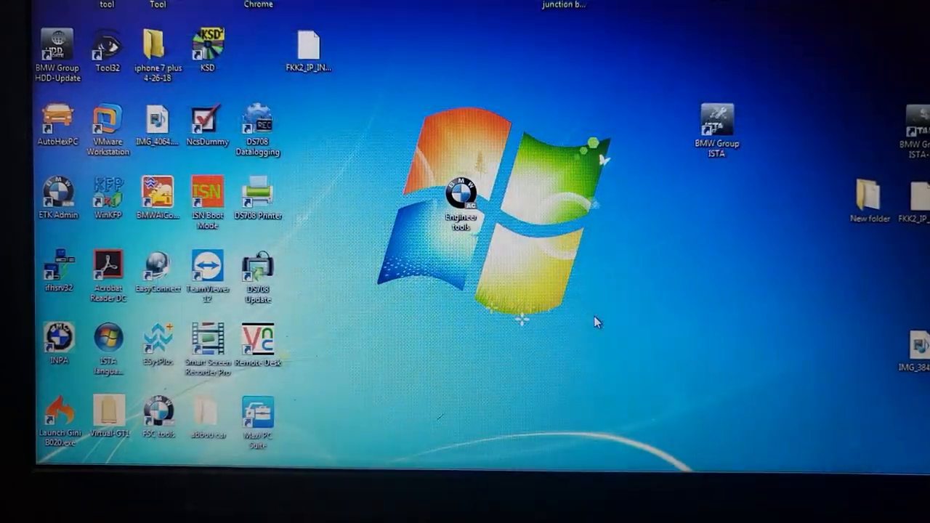